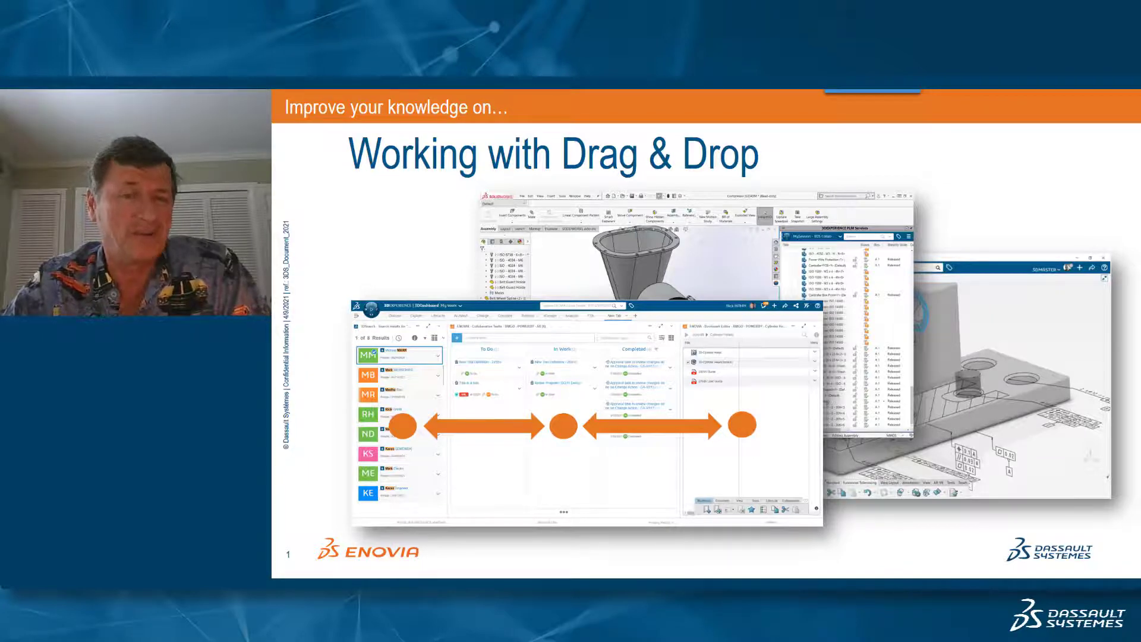
Advance through the drag-and-drop overview slides toward the live 3DDashboard demo
{"action": "key", "text": "Right"}
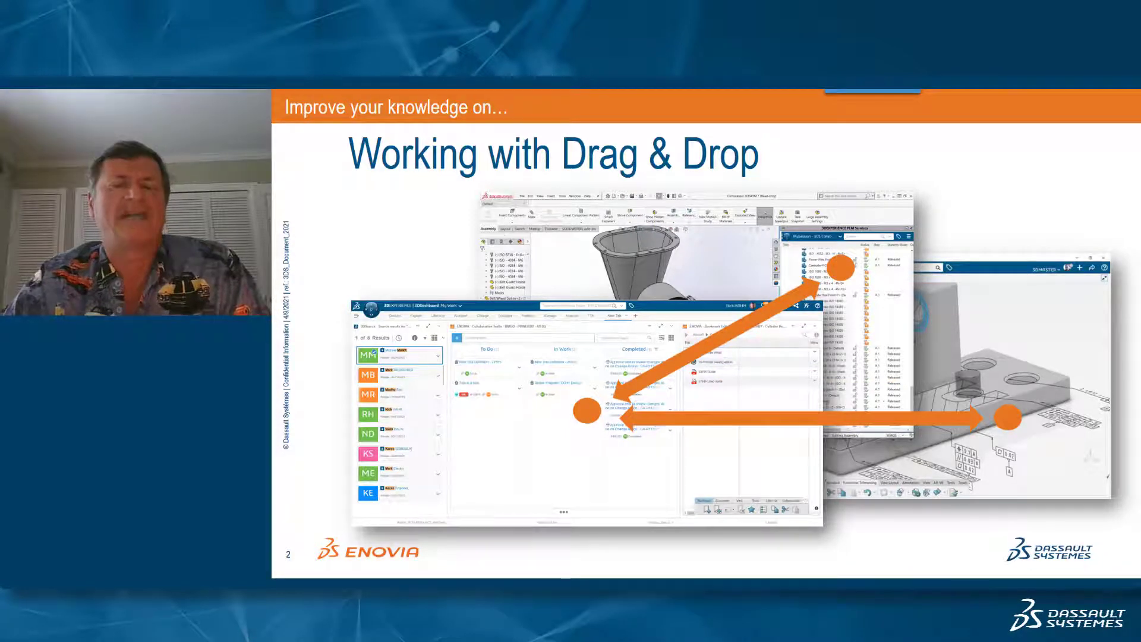
{"action": "key", "text": "Right"}
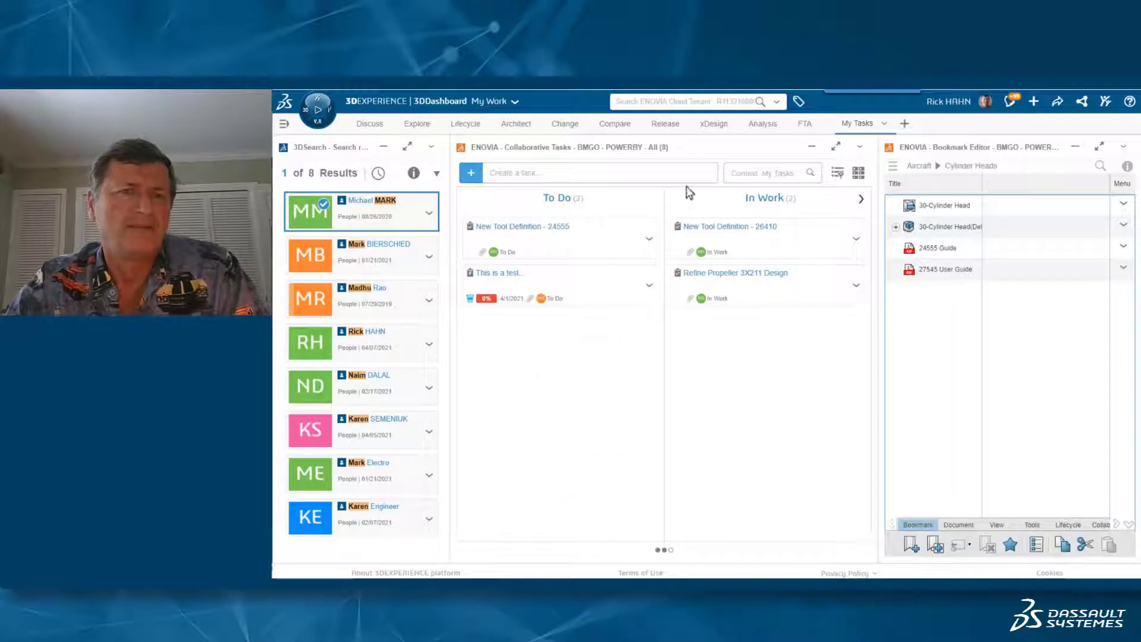
Create a 'Gadget Redesign' task in the To Do column and show its details
{"action": "left_click", "coordinate": [587, 172]}
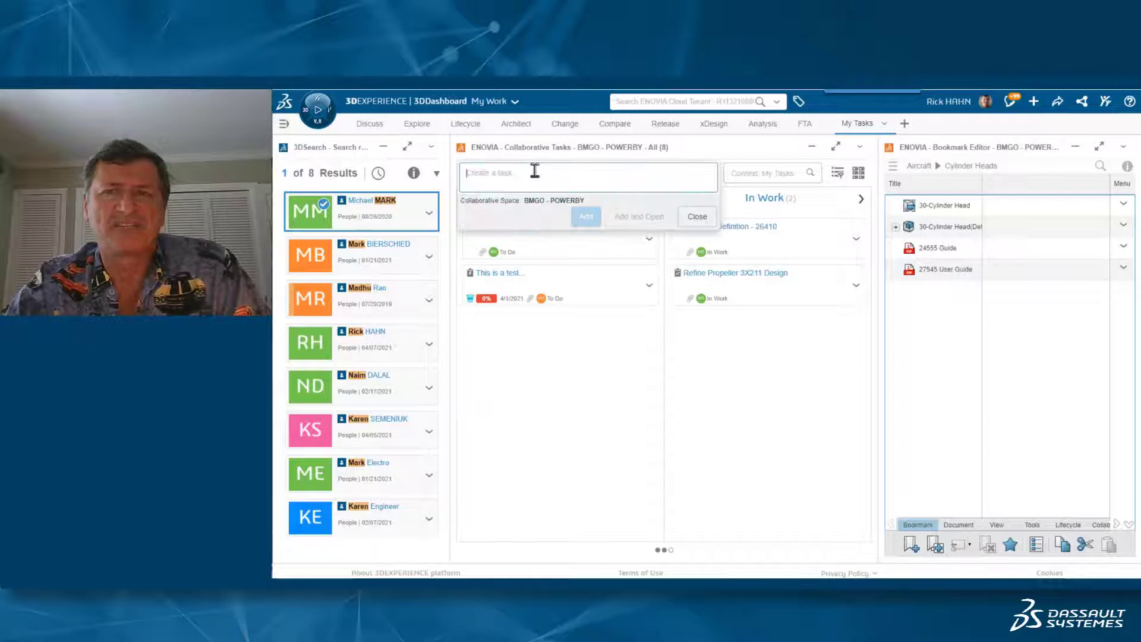
{"action": "type", "text": "Gadget Redesign"}
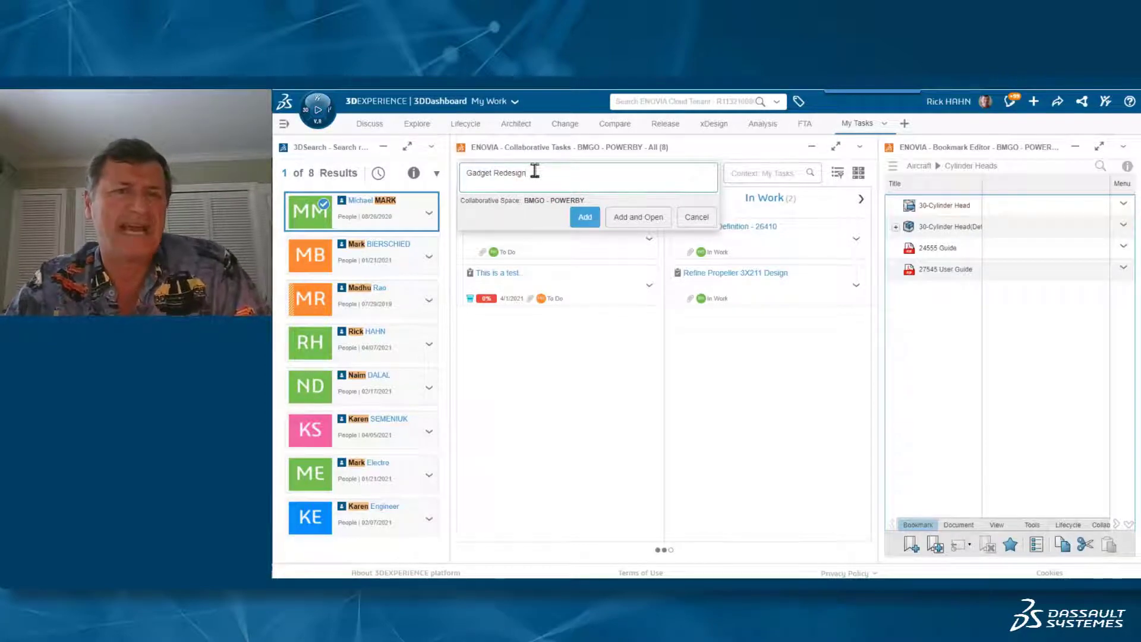
{"action": "left_click", "coordinate": [585, 216]}
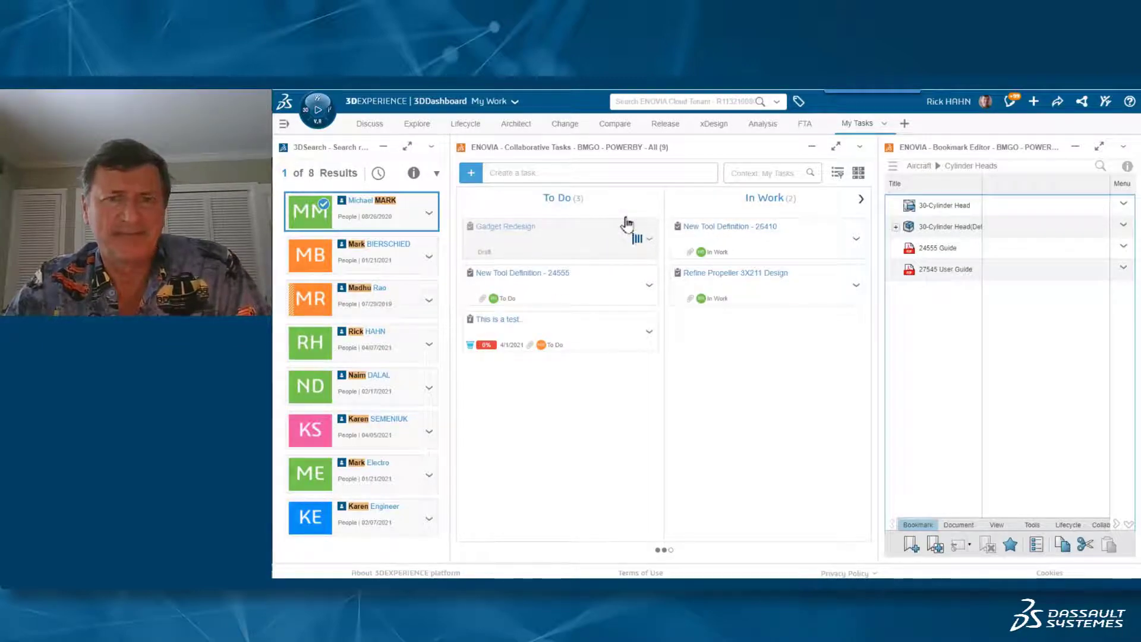
{"action": "left_click", "coordinate": [505, 226]}
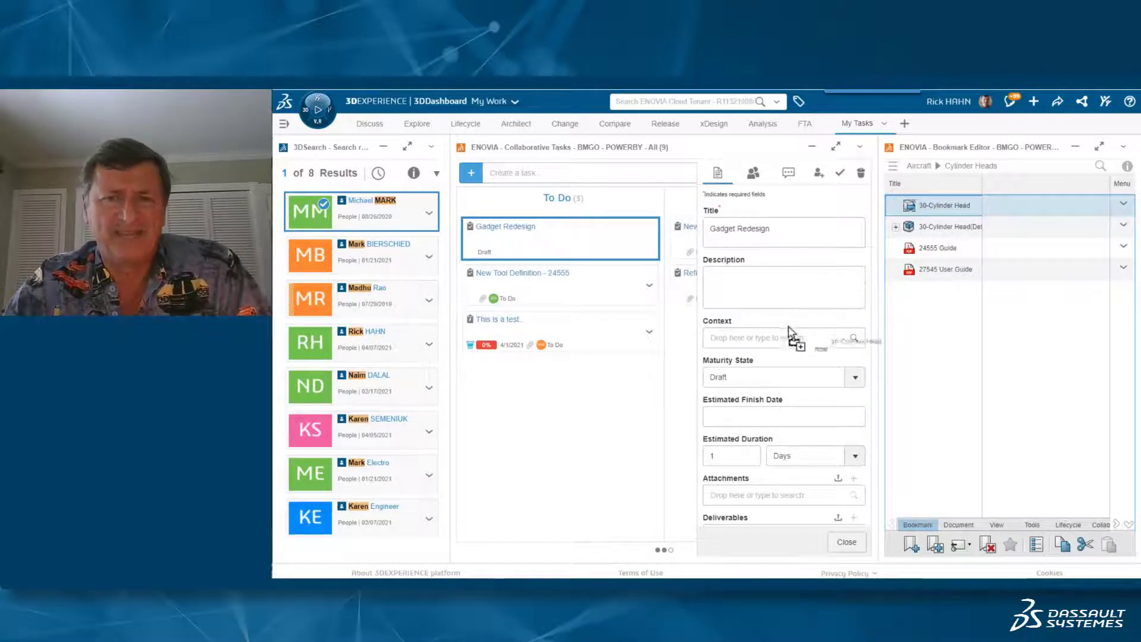
Make 30-Cylinder Head the task context and attach the 24555 Guide and 27545 User Guide
{"action": "left_click", "coordinate": [783, 338]}
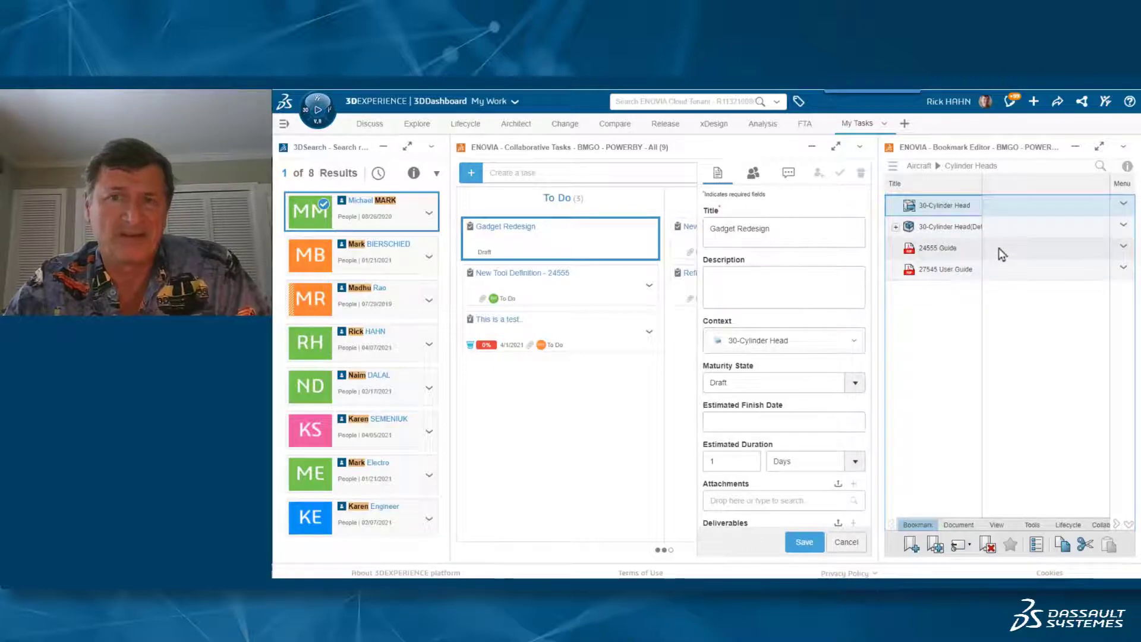
{"action": "left_click", "coordinate": [945, 247]}
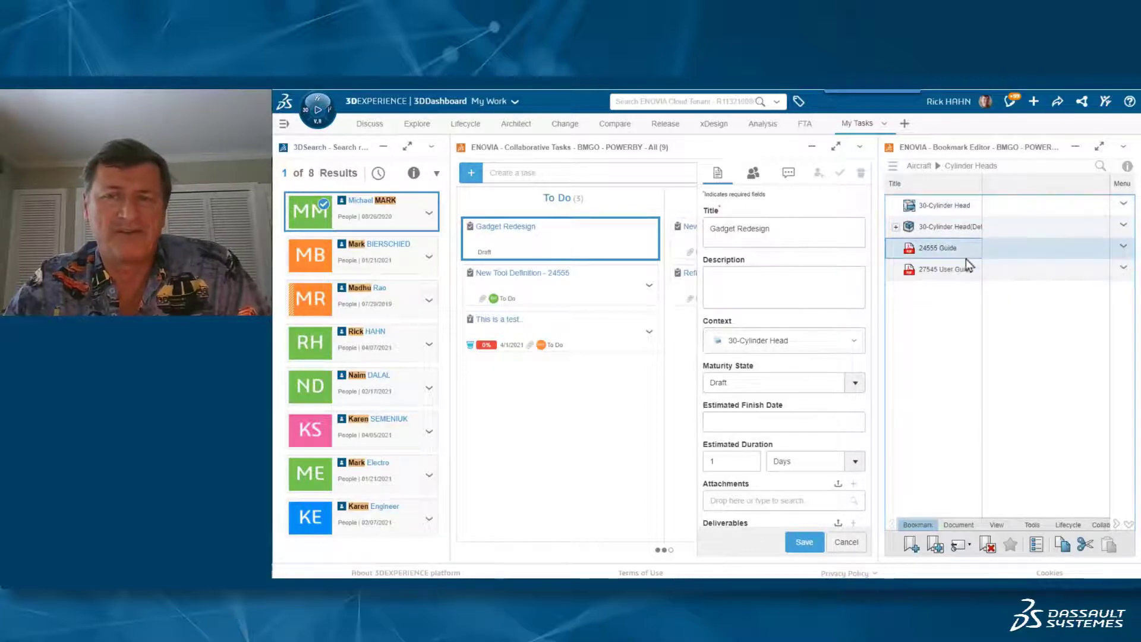
{"action": "left_click", "coordinate": [946, 269]}
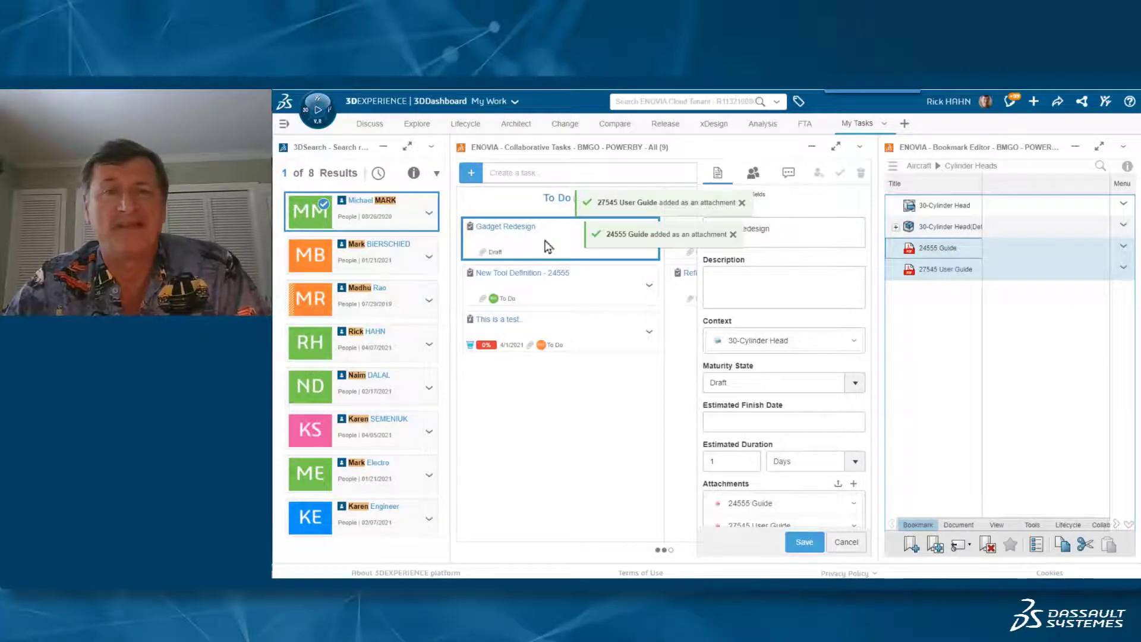
{"action": "scroll", "scroll_direction": "down", "scroll_amount": 3}
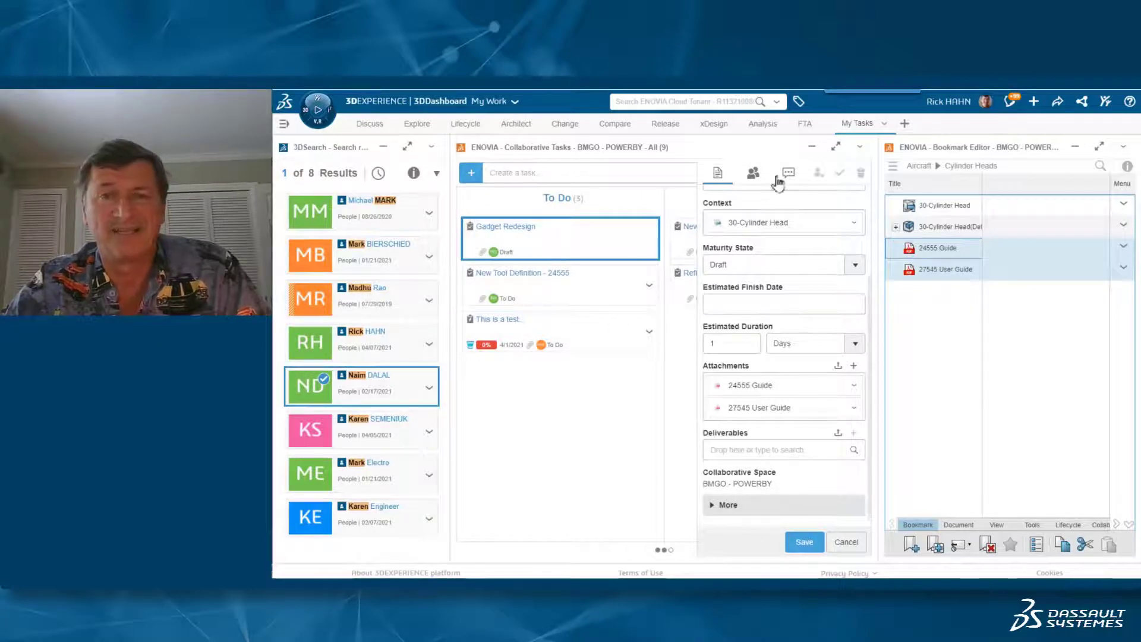
{"action": "left_click", "coordinate": [752, 172]}
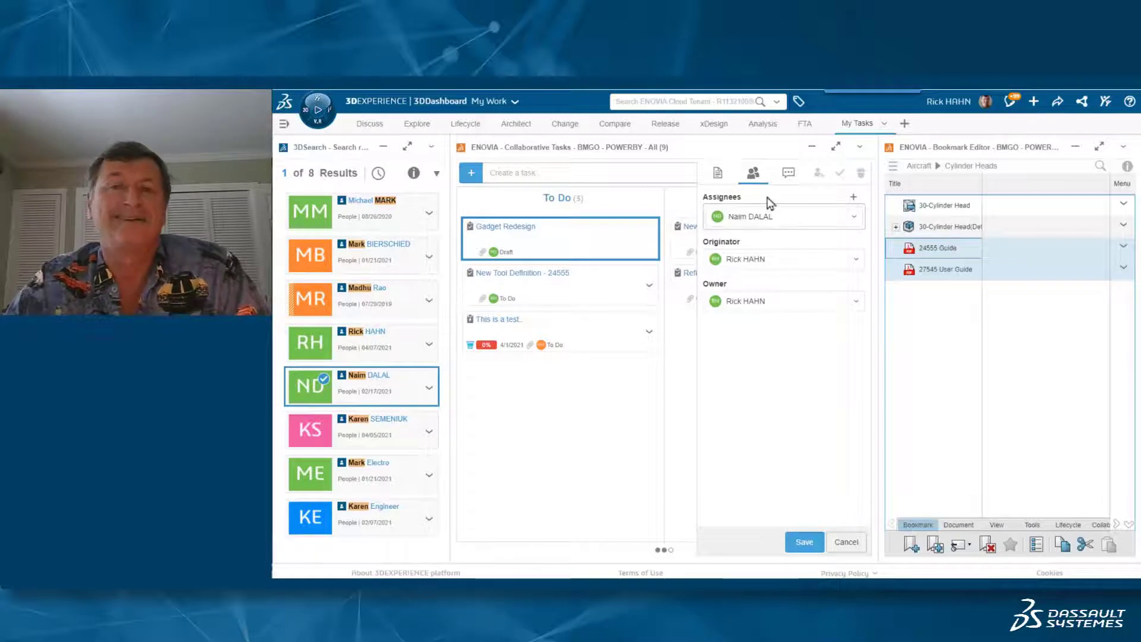
{"action": "left_click", "coordinate": [803, 542]}
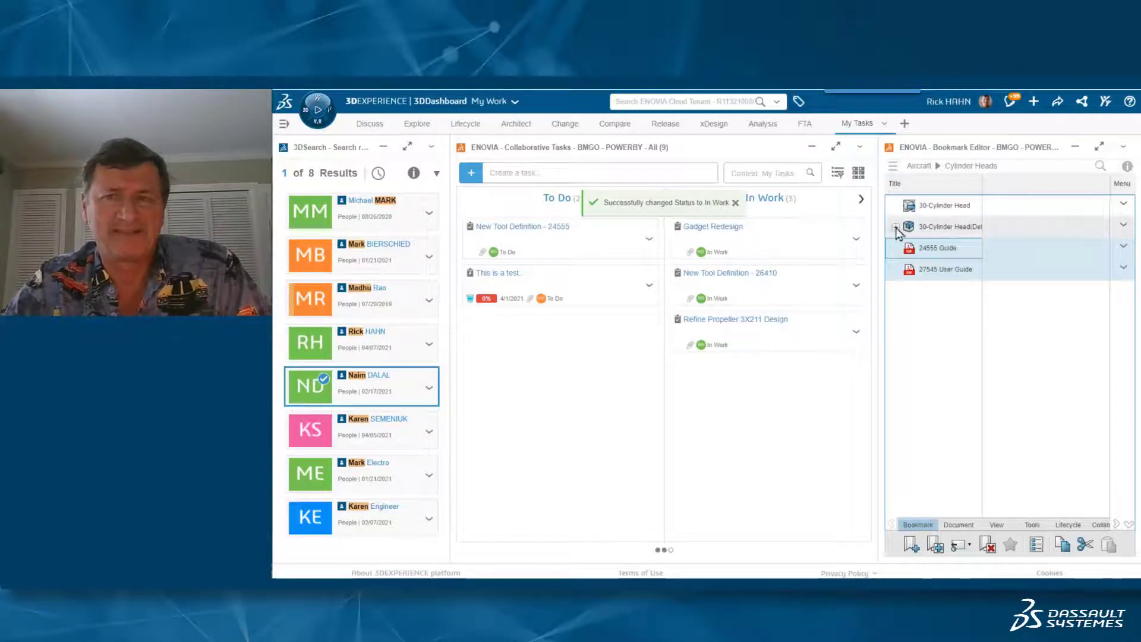
Expand 30-Cylinder Head/Default and make 30-Rocker Arm Base a Gadget Redesign deliverable
{"action": "left_click", "coordinate": [896, 226]}
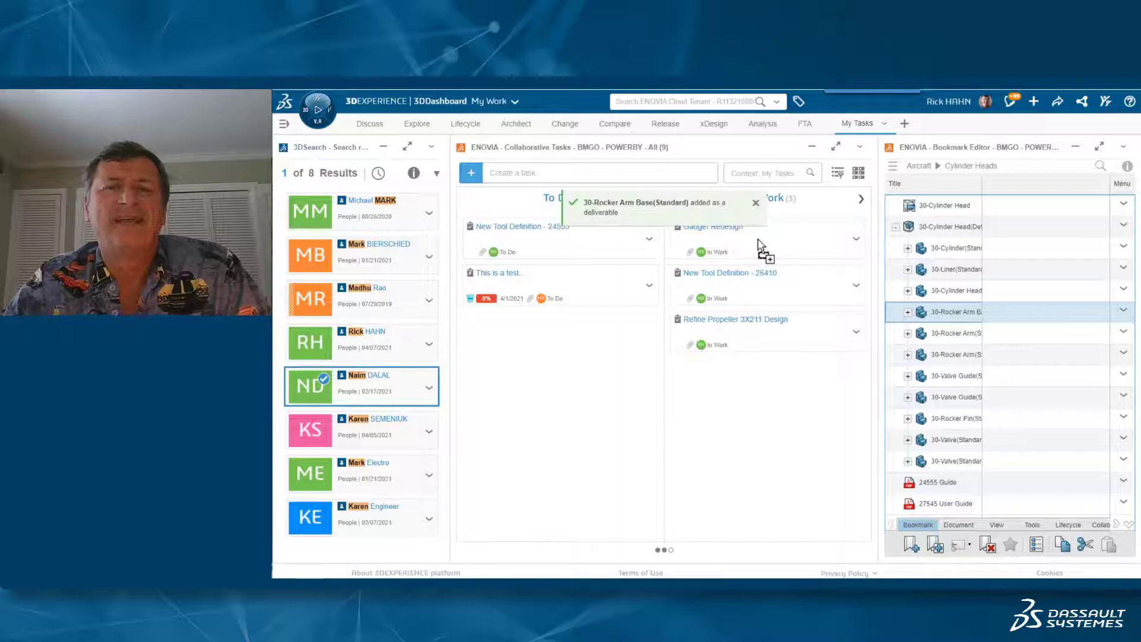
{"action": "left_click", "coordinate": [752, 172]}
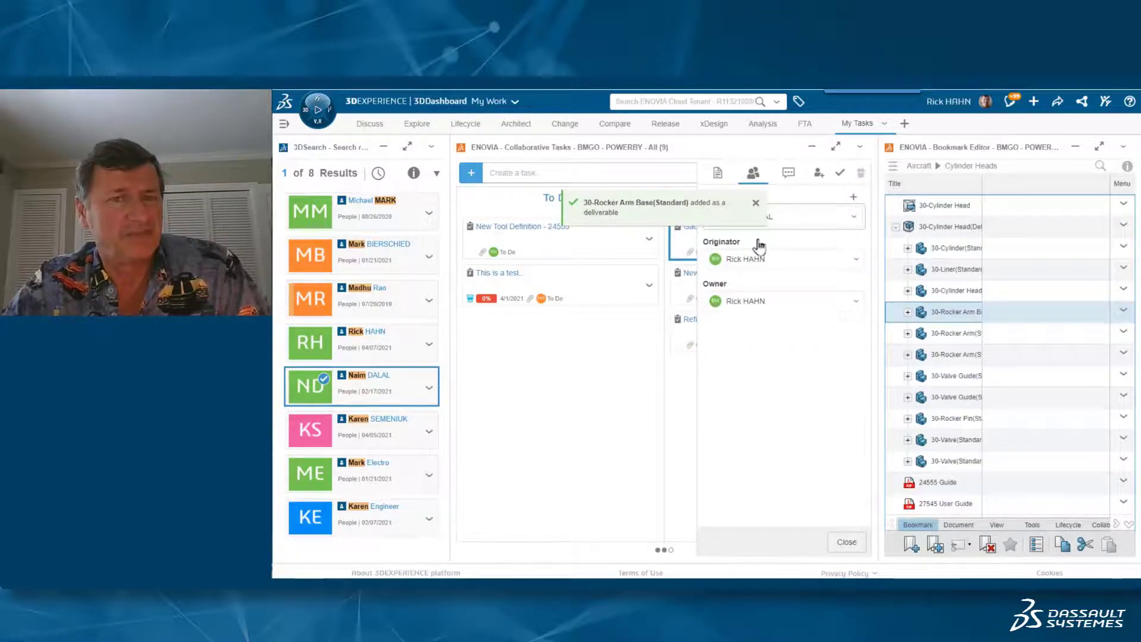
{"action": "left_click", "coordinate": [716, 172]}
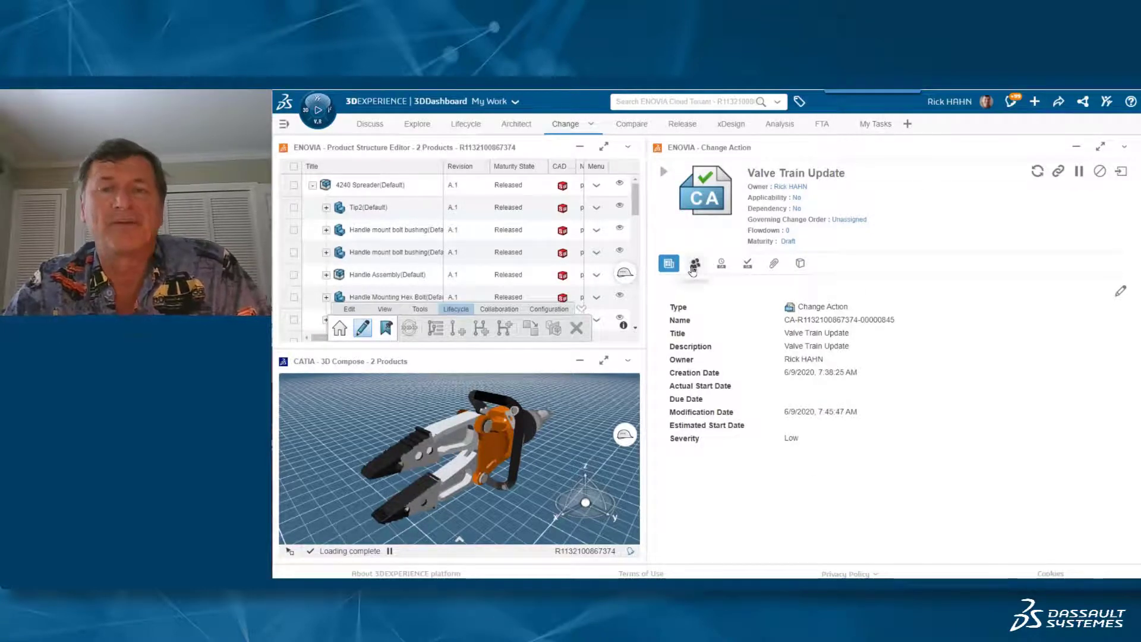
{"action": "left_click", "coordinate": [694, 264]}
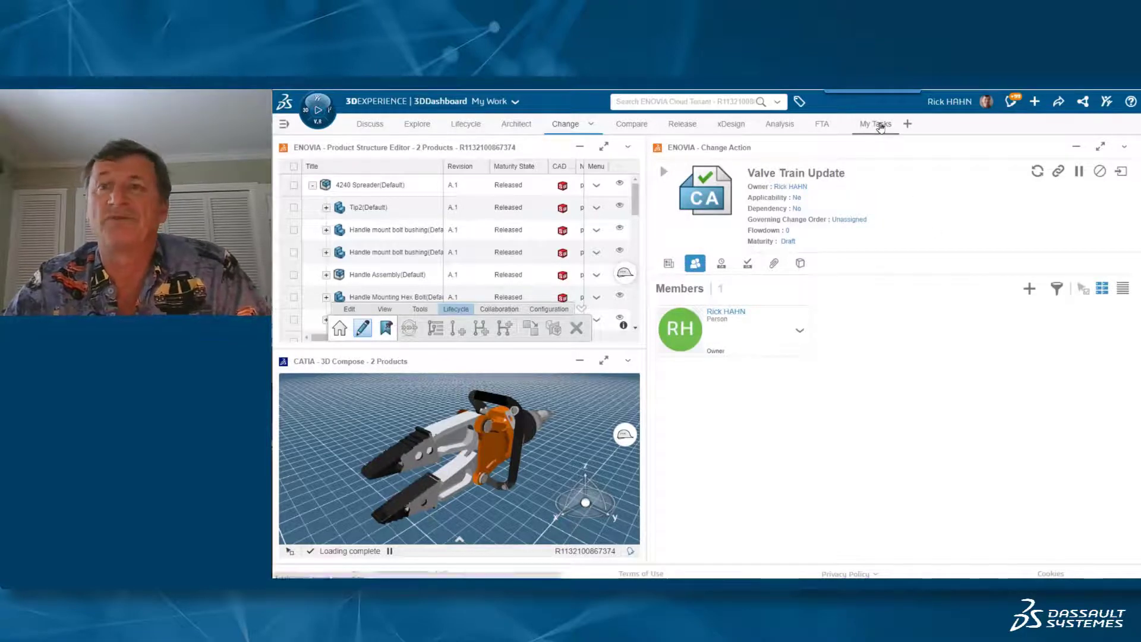
{"action": "left_click", "coordinate": [874, 123]}
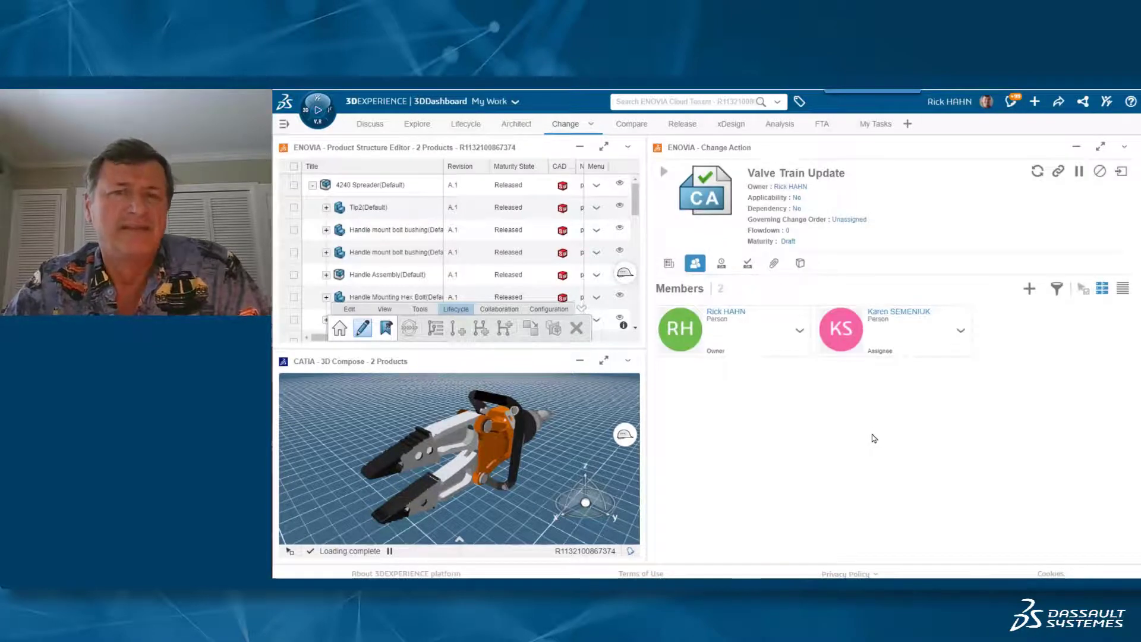
{"action": "left_click", "coordinate": [960, 331]}
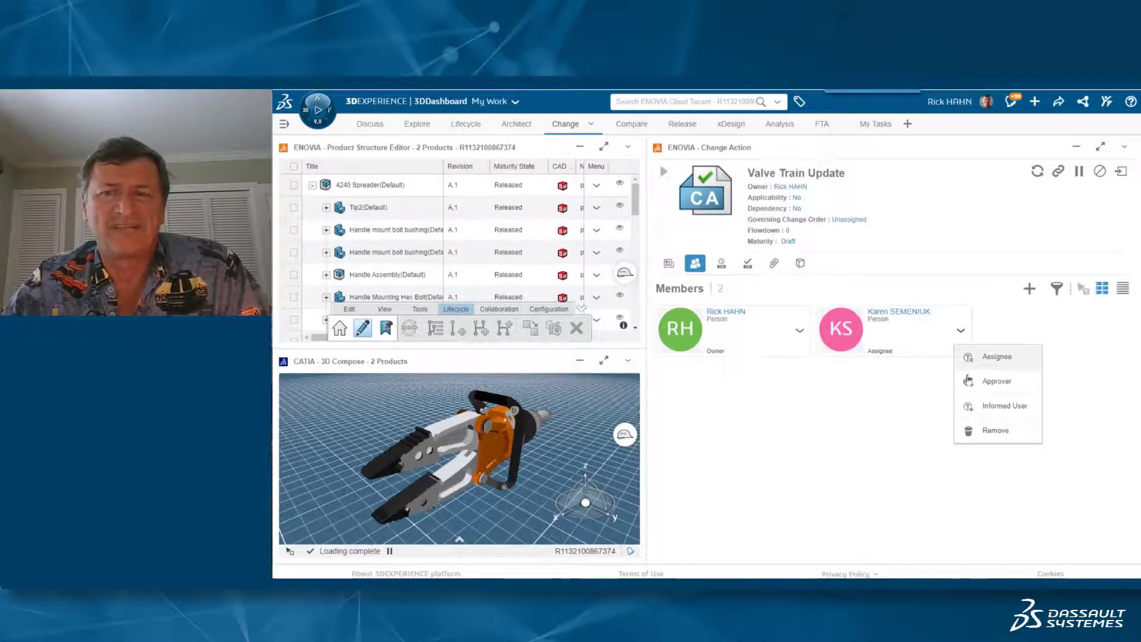
{"action": "left_click", "coordinate": [996, 381]}
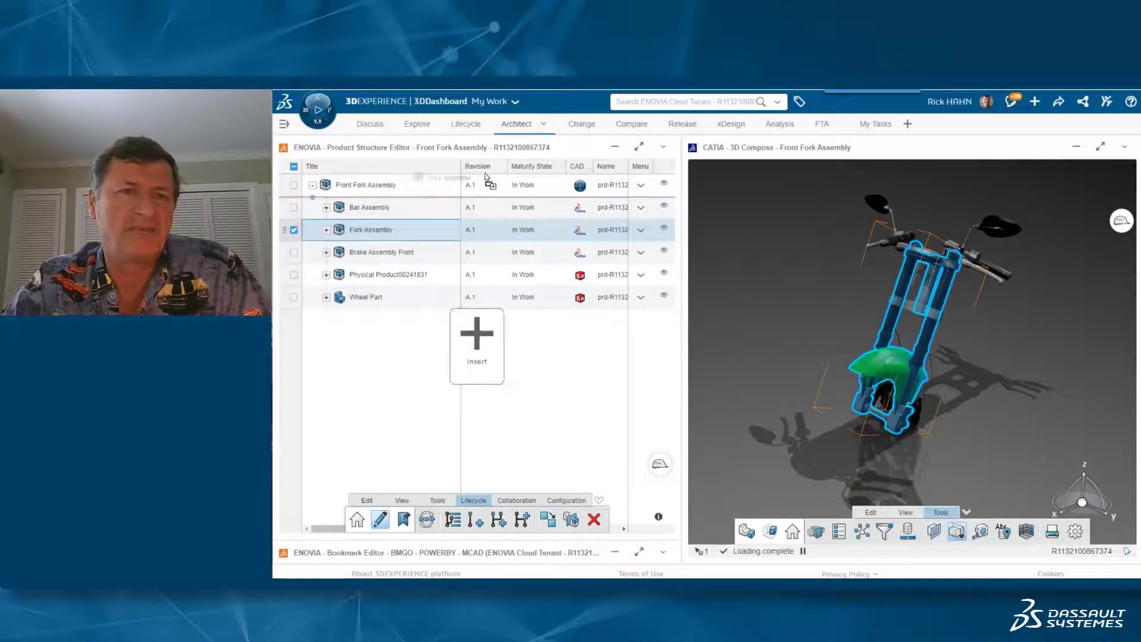
Drag Product Structure Editor items in and show Valve Train Update's Proposed Changes
{"action": "left_click", "coordinate": [564, 124]}
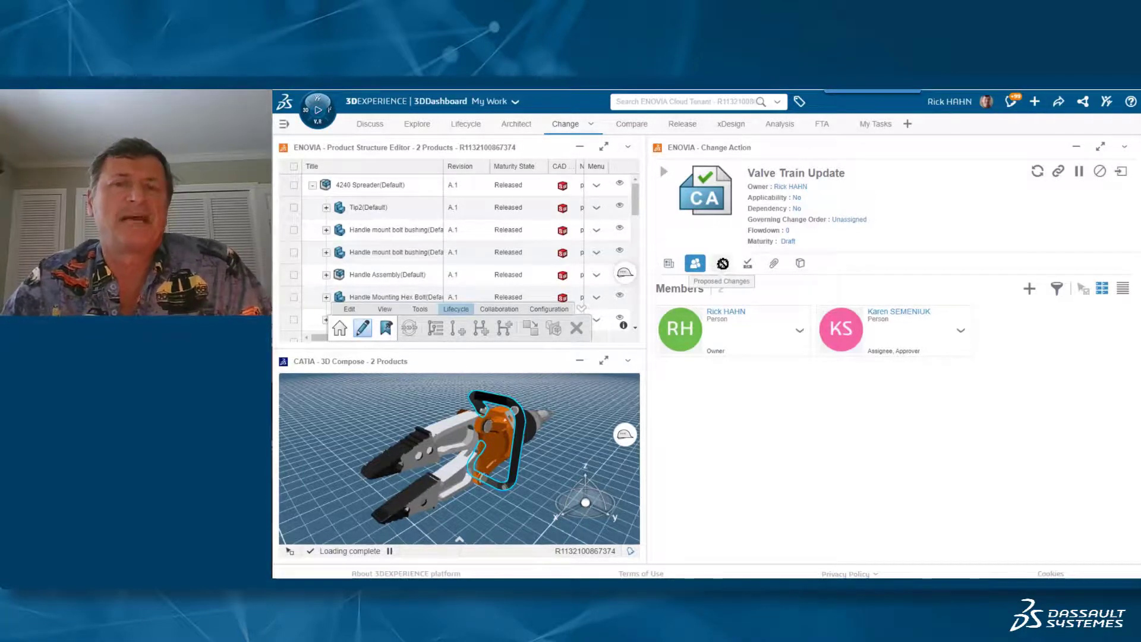
{"action": "left_click", "coordinate": [721, 264]}
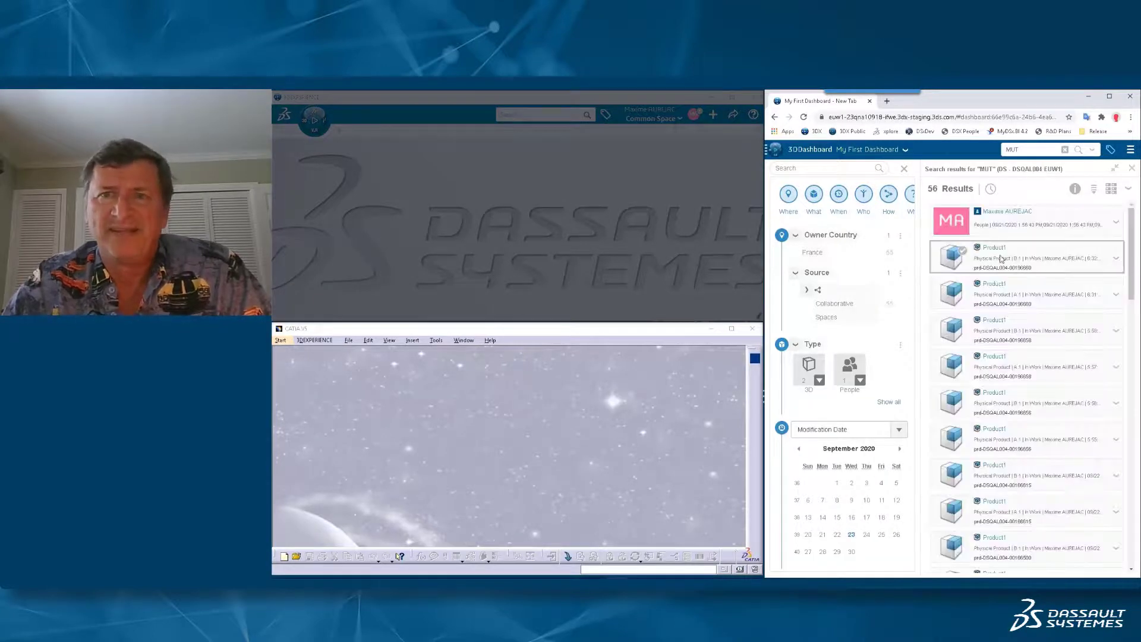
Pick Product1 from search results and Recents and drag it into CATIA V5
{"action": "left_click", "coordinate": [1021, 294]}
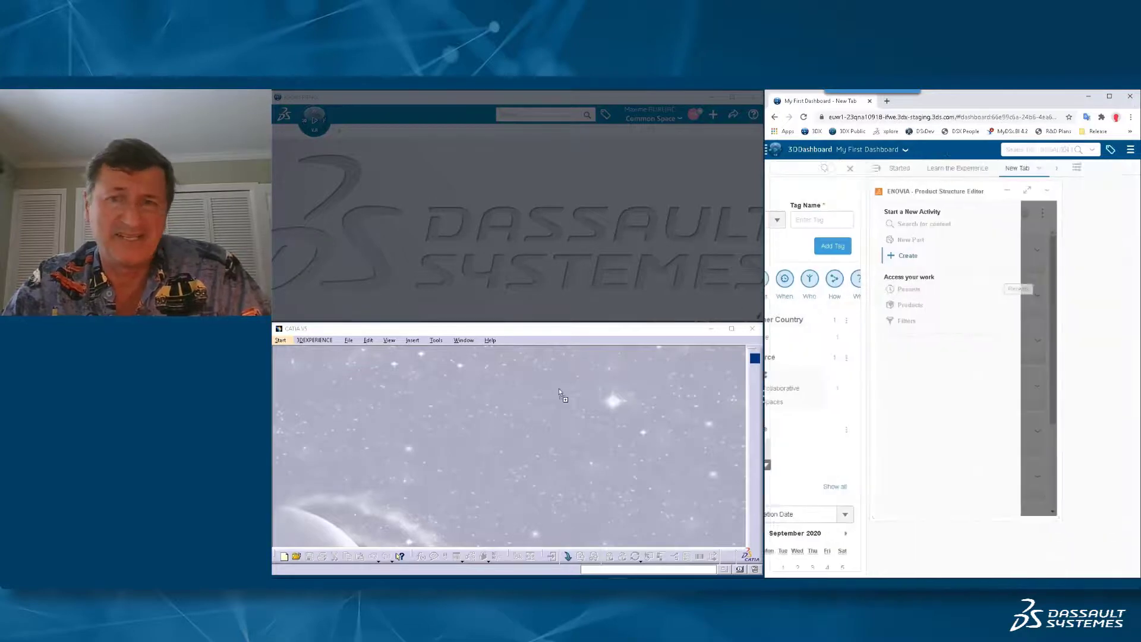
{"action": "left_click", "coordinate": [807, 289]}
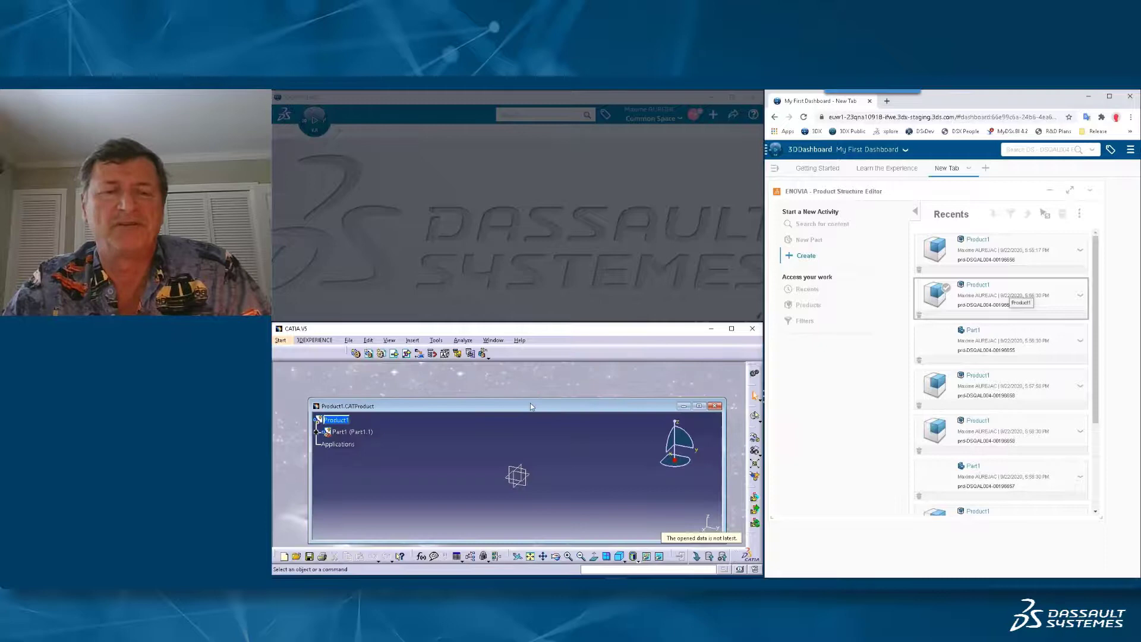
{"action": "left_click", "coordinate": [335, 420]}
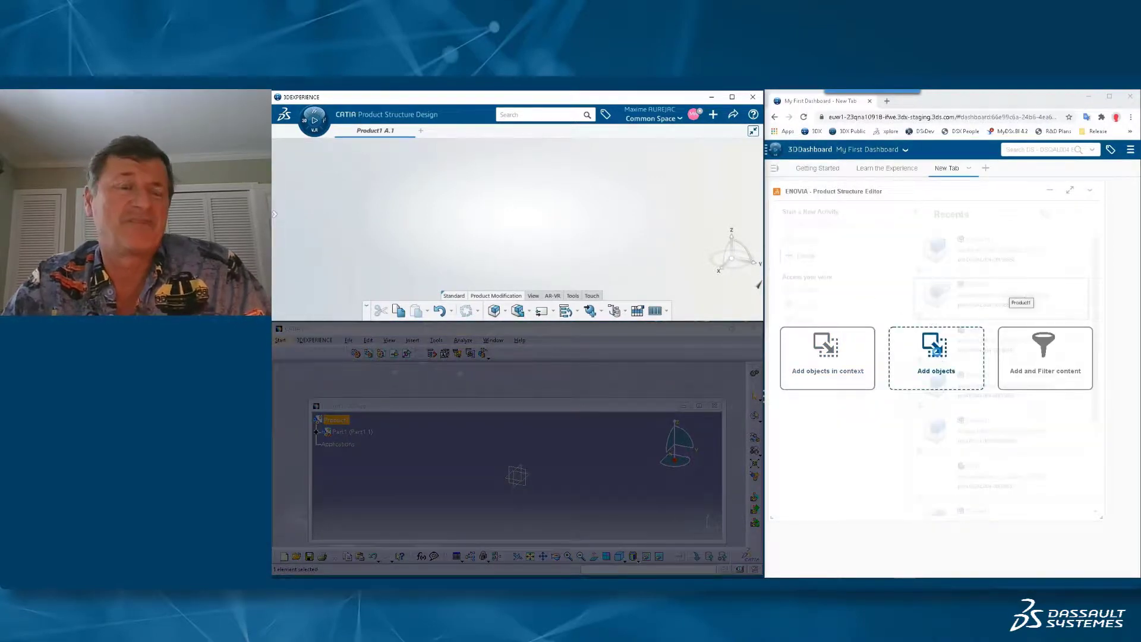
Load Product1 into the Product Structure Editor and expand it to reveal Part1
{"action": "left_click", "coordinate": [935, 357]}
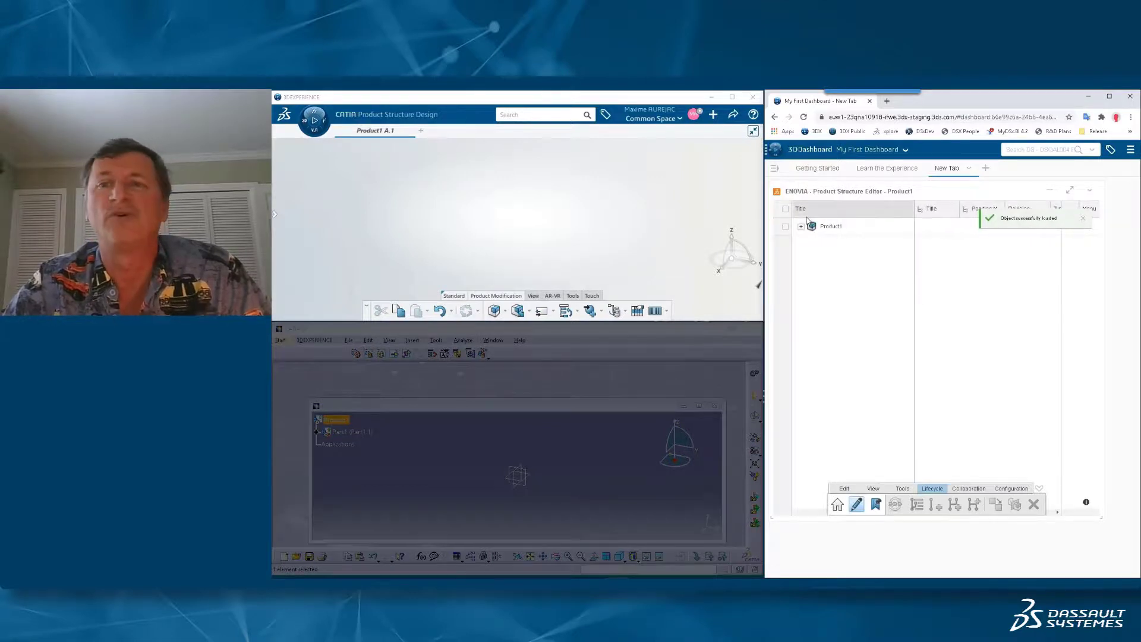
{"action": "left_click", "coordinate": [799, 226]}
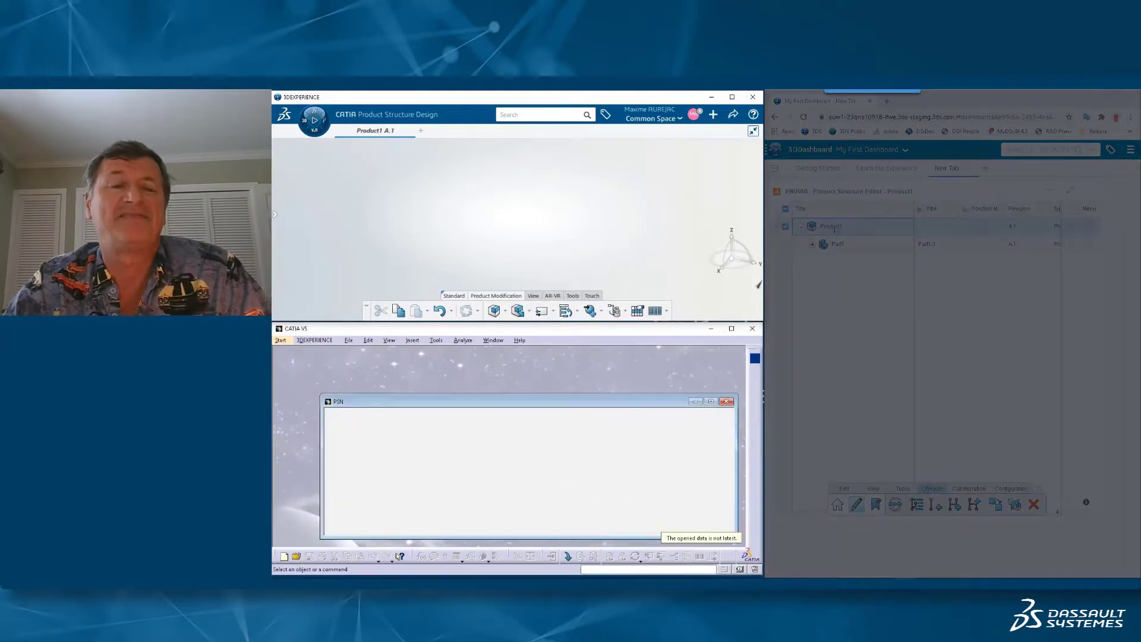
Send Product1 from the CATIA V5 specification tree back into the Product Structure Editor
{"action": "right_click", "coordinate": [829, 226]}
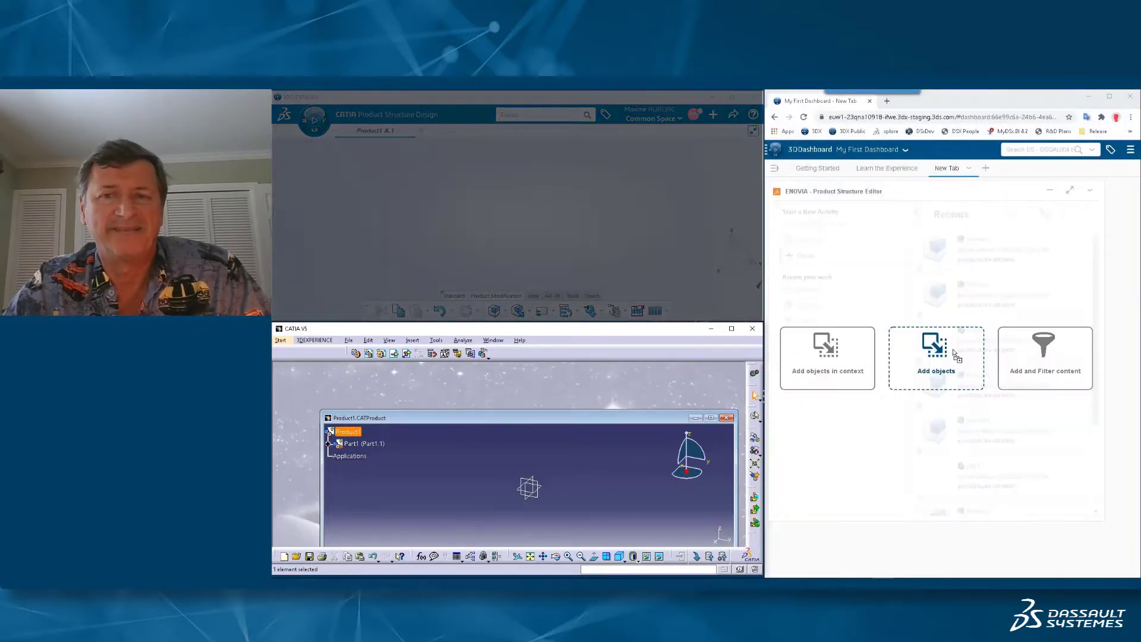
{"action": "left_click", "coordinate": [935, 357]}
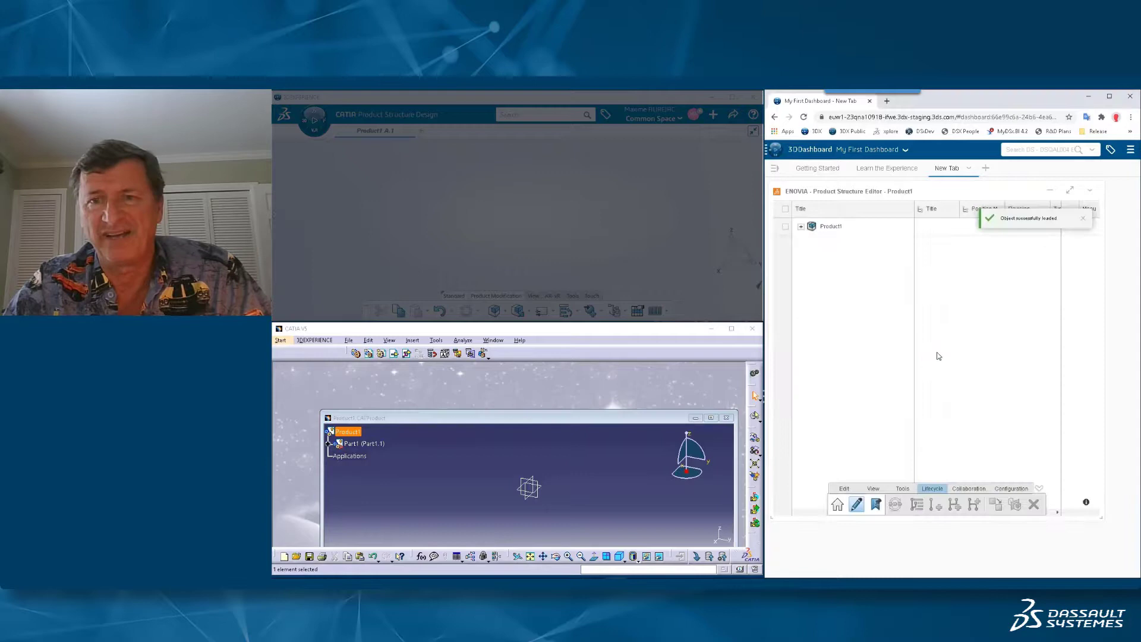